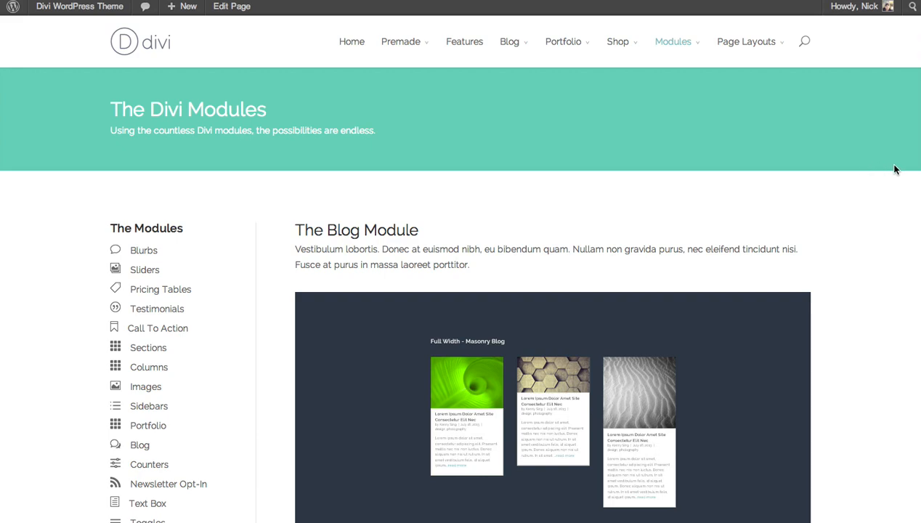
pyautogui.moveTo(892, 167)
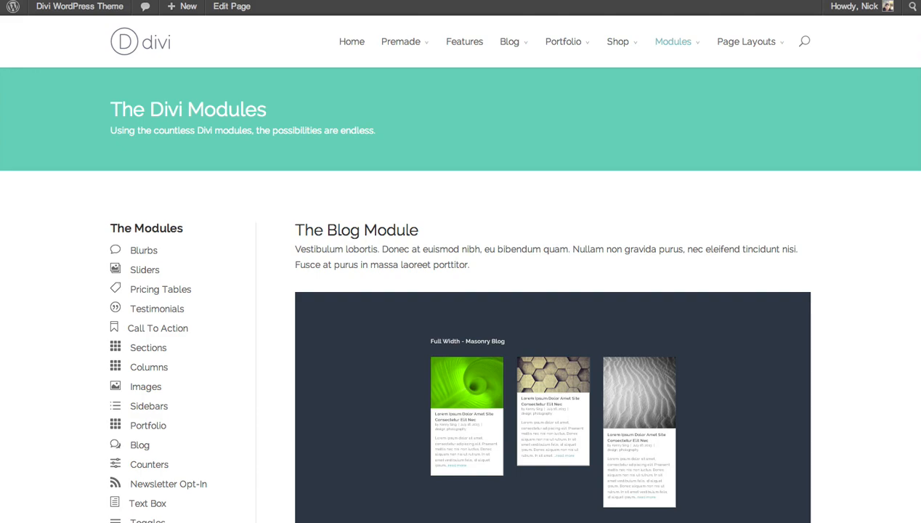
# Browse the Divi demo Blog Module page and its standard and tiled sidebar layouts
pyautogui.scroll(-3)
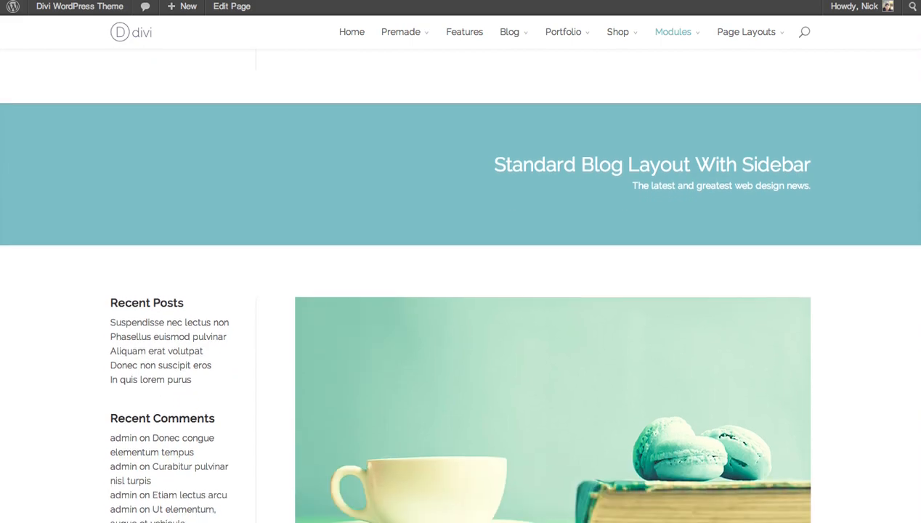
pyautogui.scroll(-3)
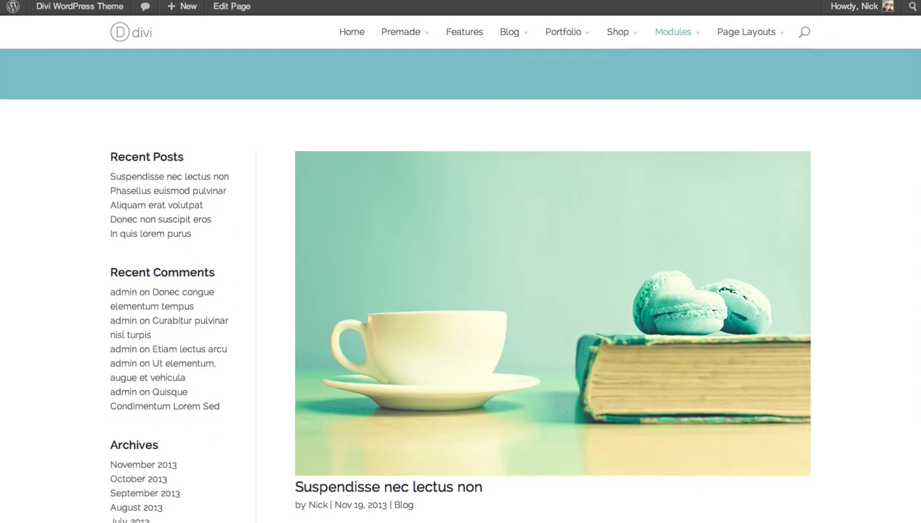
pyautogui.scroll(-3)
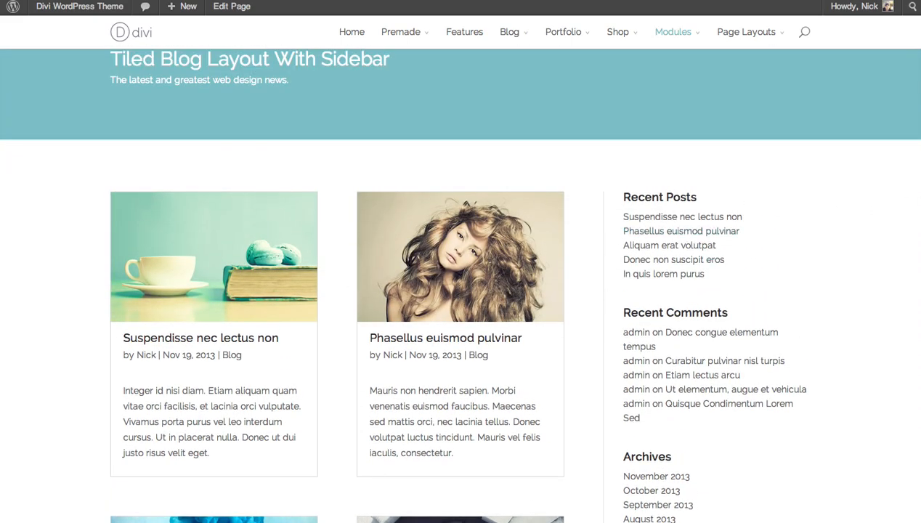
pyautogui.click(673, 32)
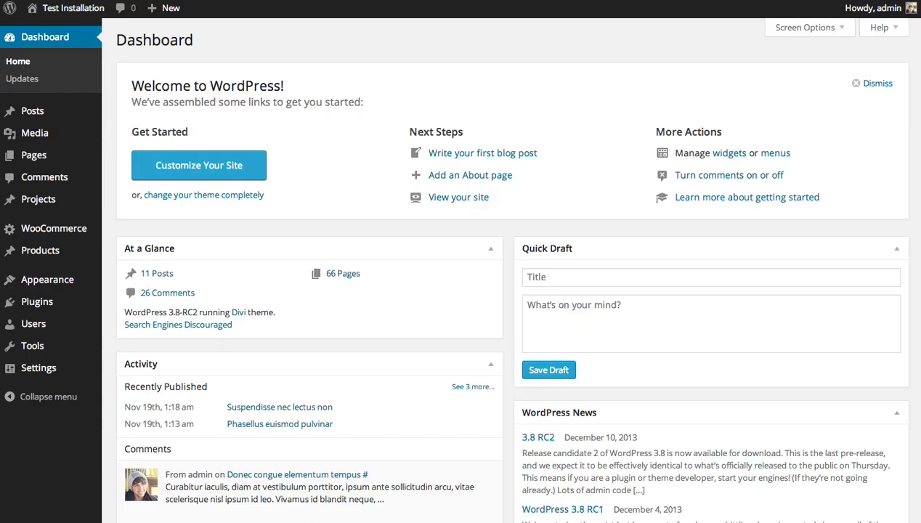
pyautogui.moveTo(471, 131)
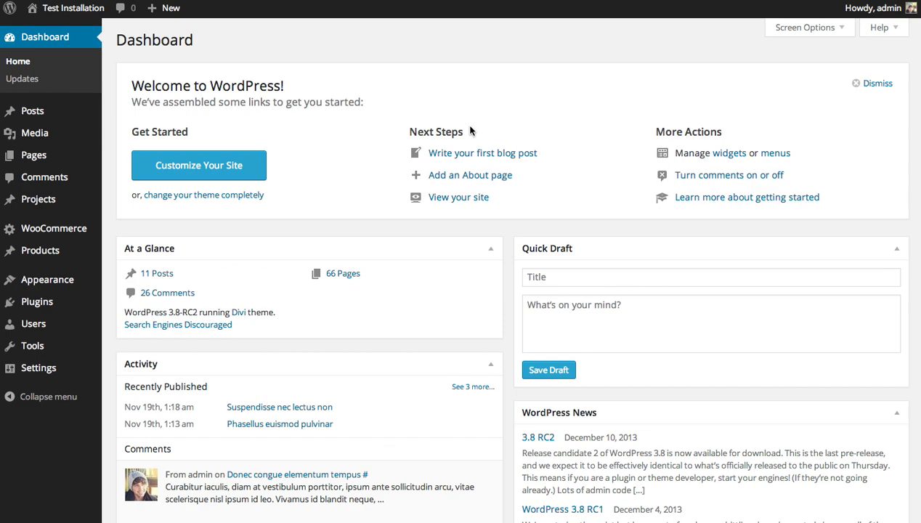
pyautogui.moveTo(172, 154)
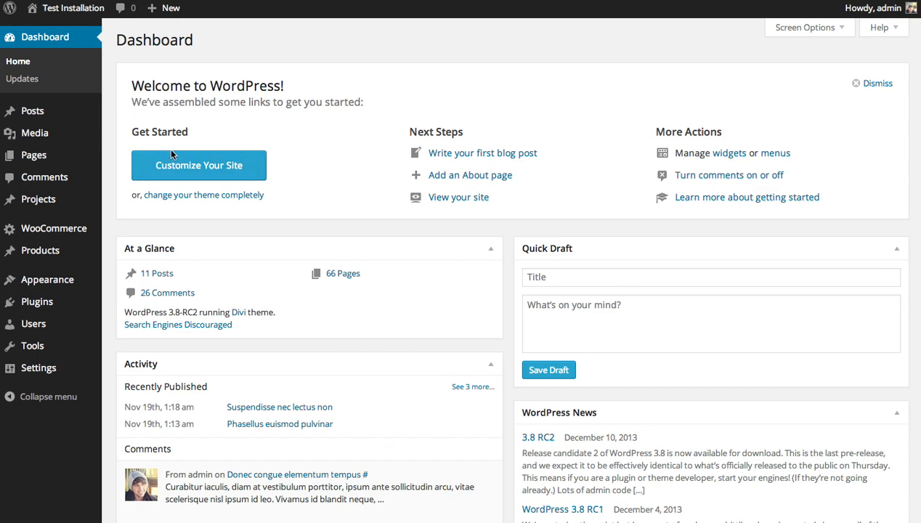
pyautogui.moveTo(32, 111)
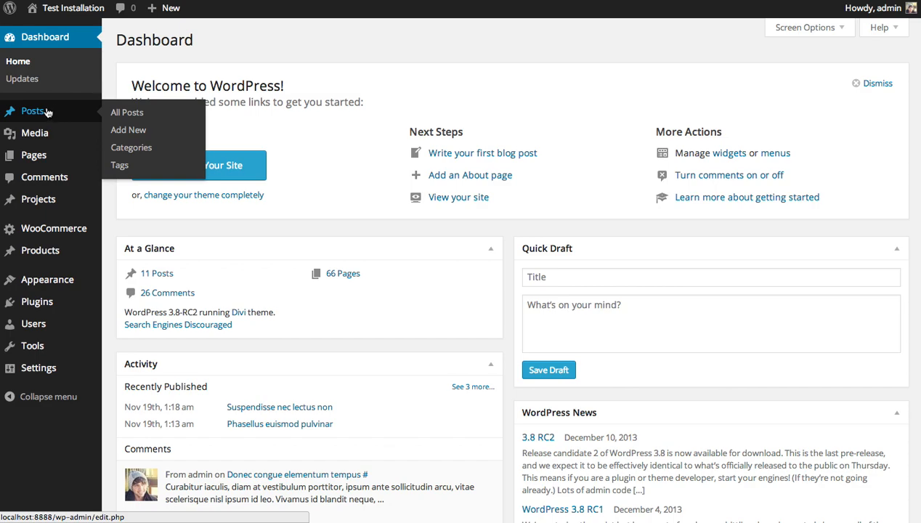
# Add a new post and bring its Featured Image box into view
pyautogui.click(129, 129)
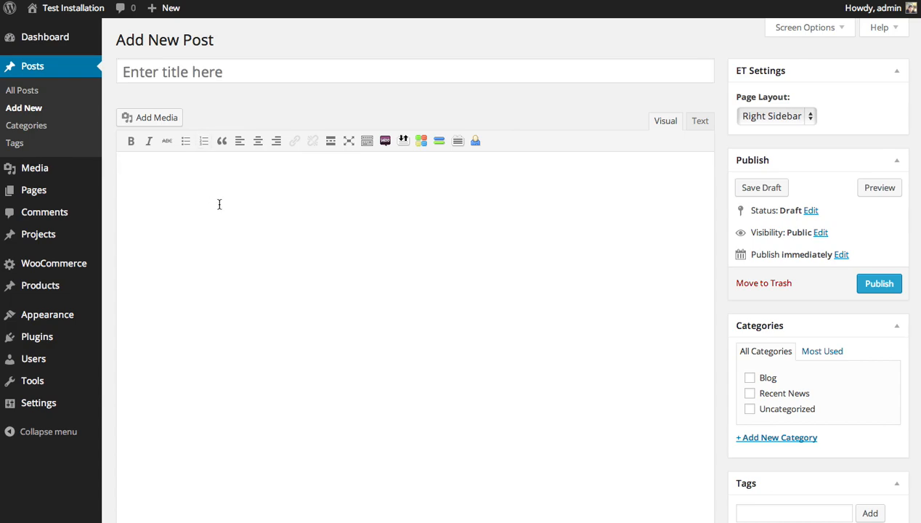
pyautogui.scroll(-3)
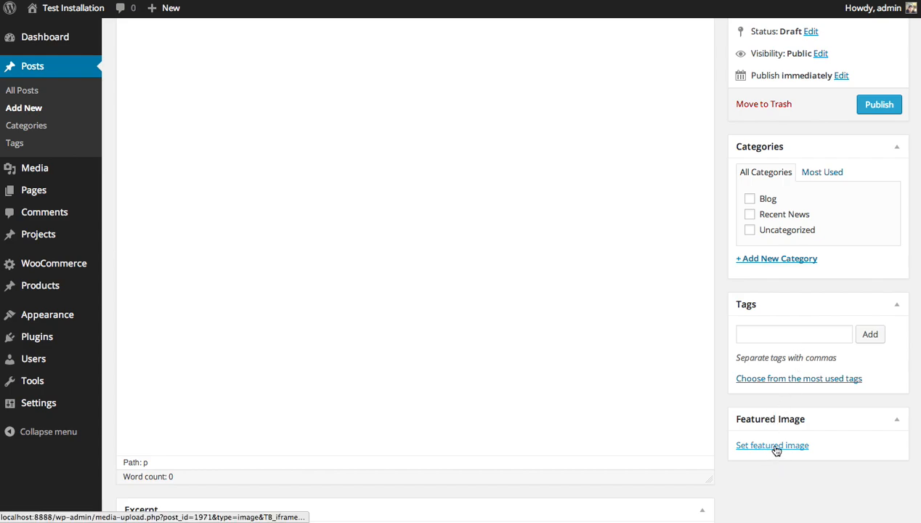
# Set the slider-bg-2 teacup-and-books photo as the post's featured image
pyautogui.click(772, 445)
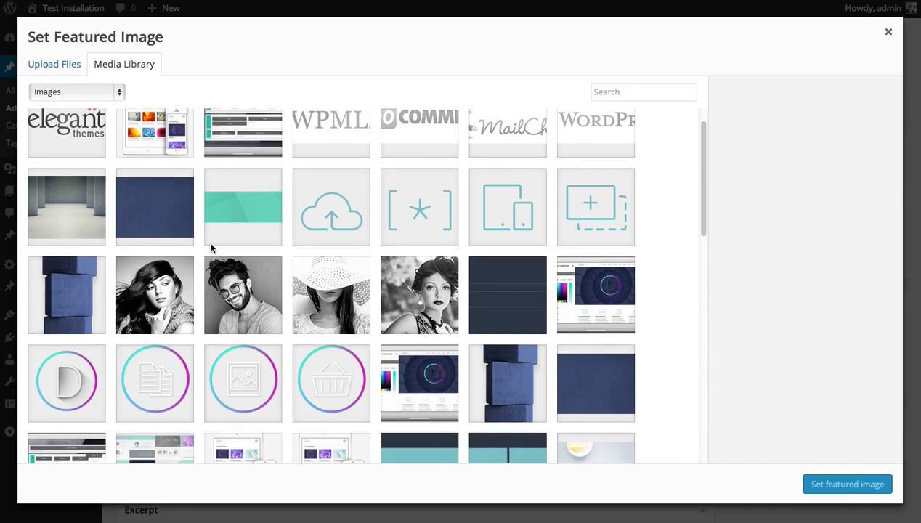
pyautogui.scroll(-3)
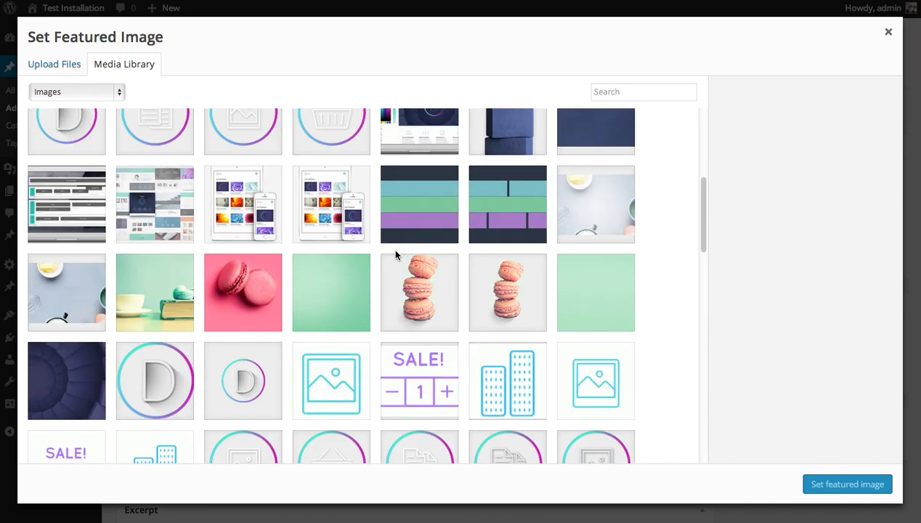
pyautogui.click(155, 292)
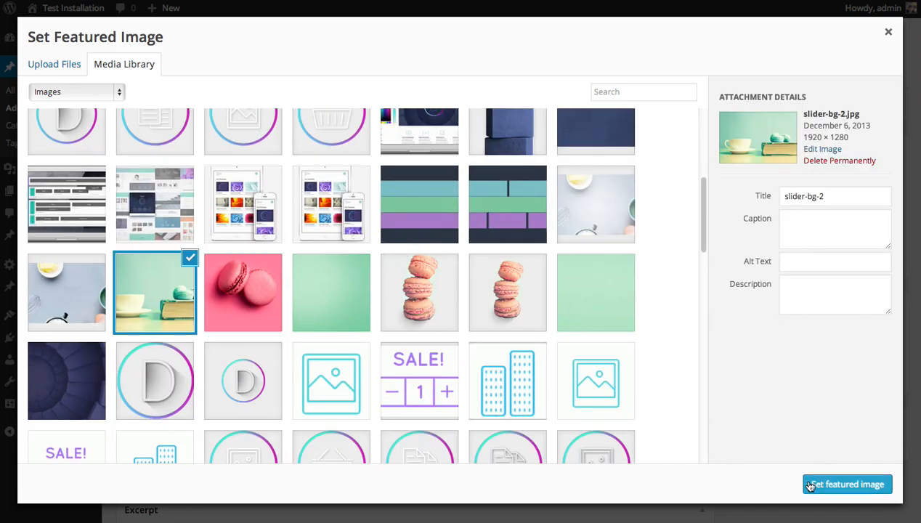
pyautogui.click(845, 484)
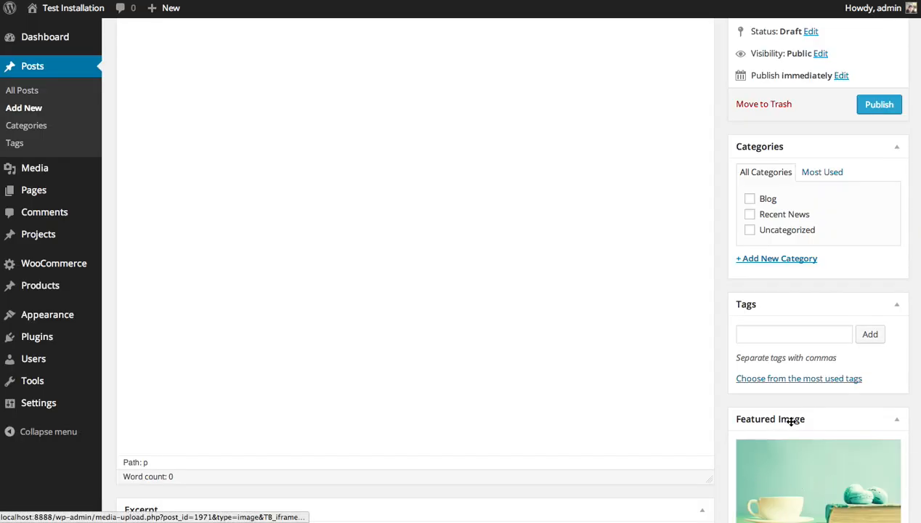
pyautogui.scroll(-3)
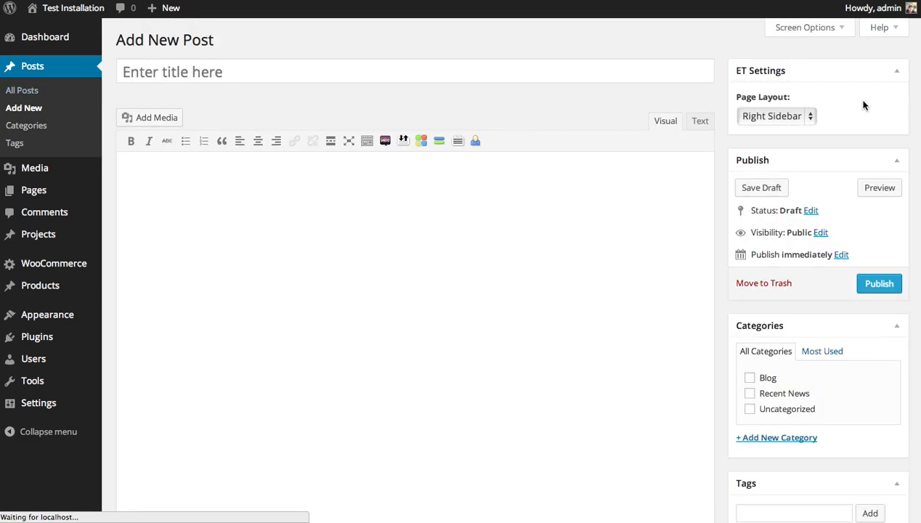
pyautogui.click(22, 90)
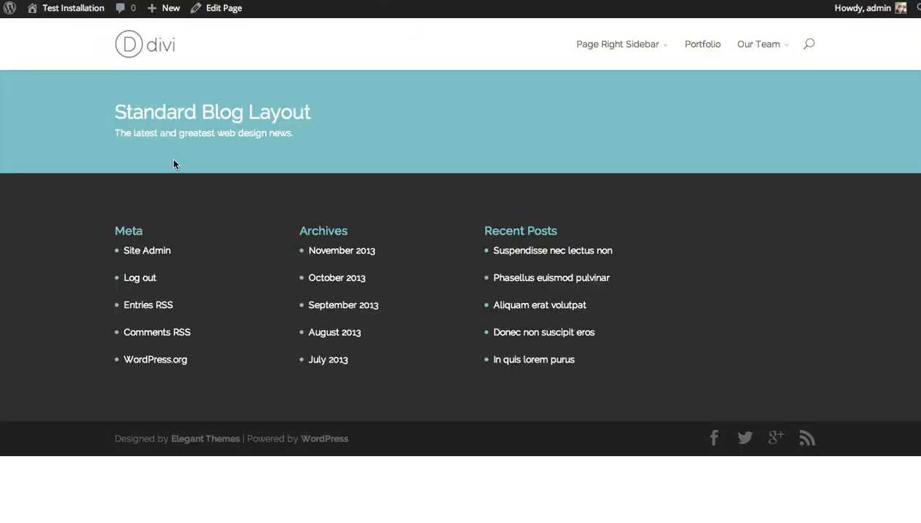
pyautogui.moveTo(199, 208)
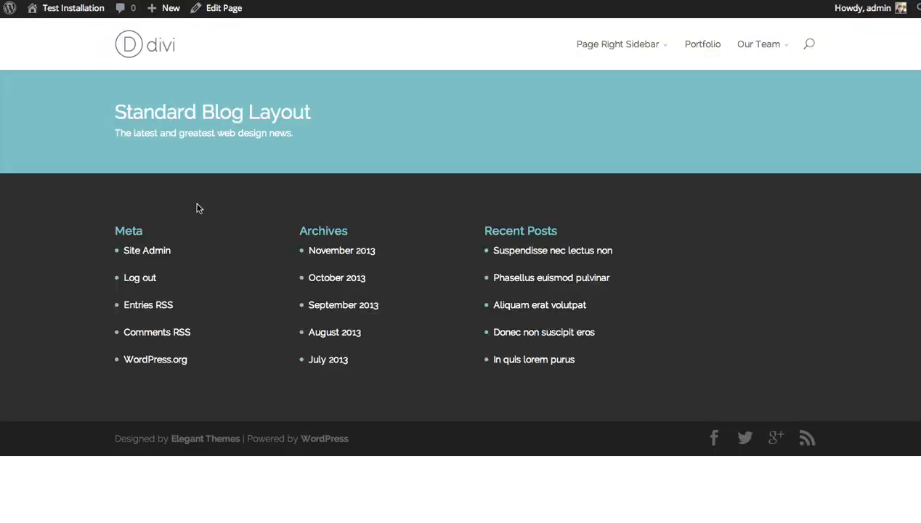
pyautogui.moveTo(487, 247)
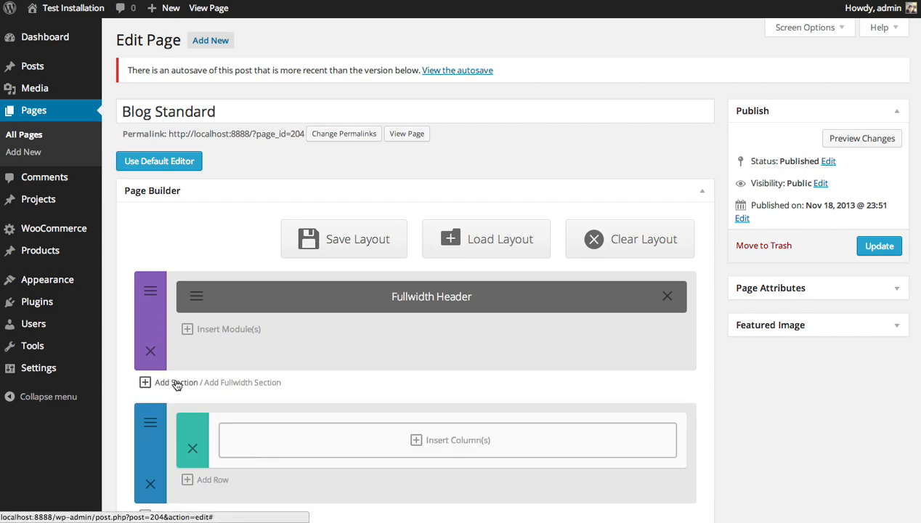
# Add a new section with a two-thirds / one-third row below the header
pyautogui.scroll(-3)
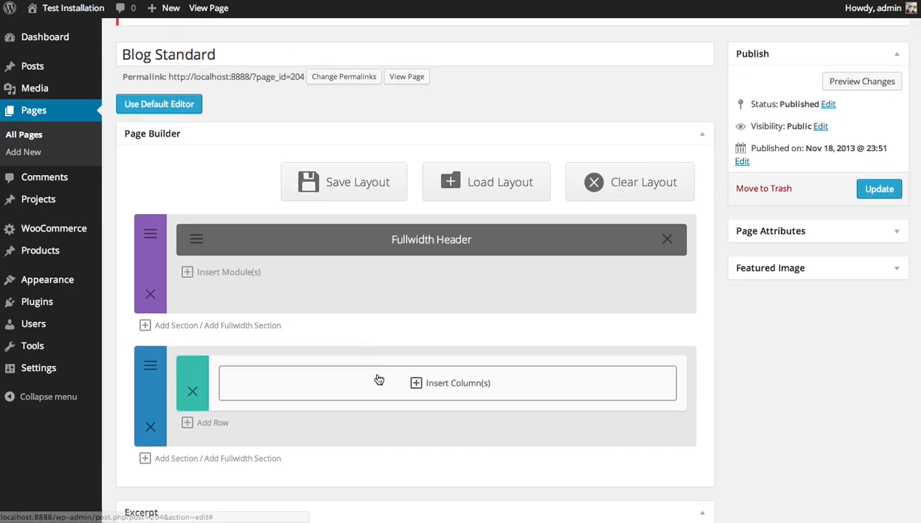
pyautogui.click(450, 383)
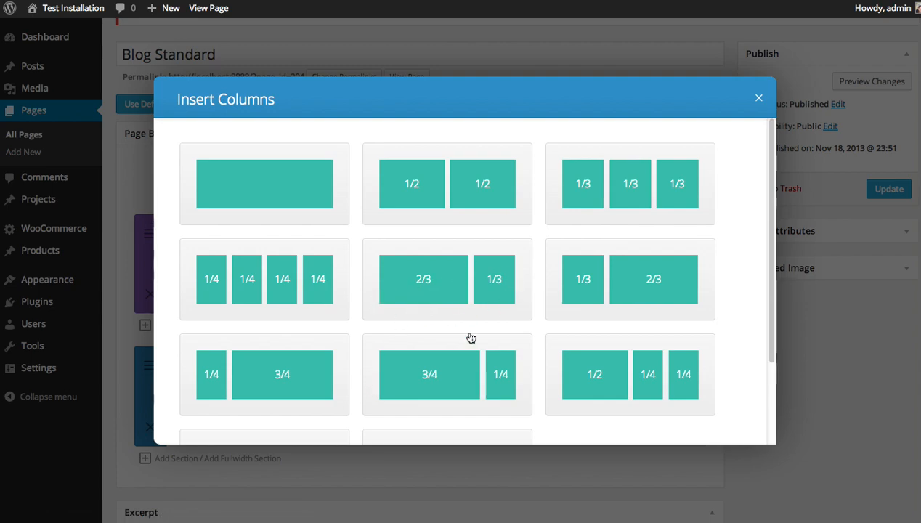
pyautogui.moveTo(438, 402)
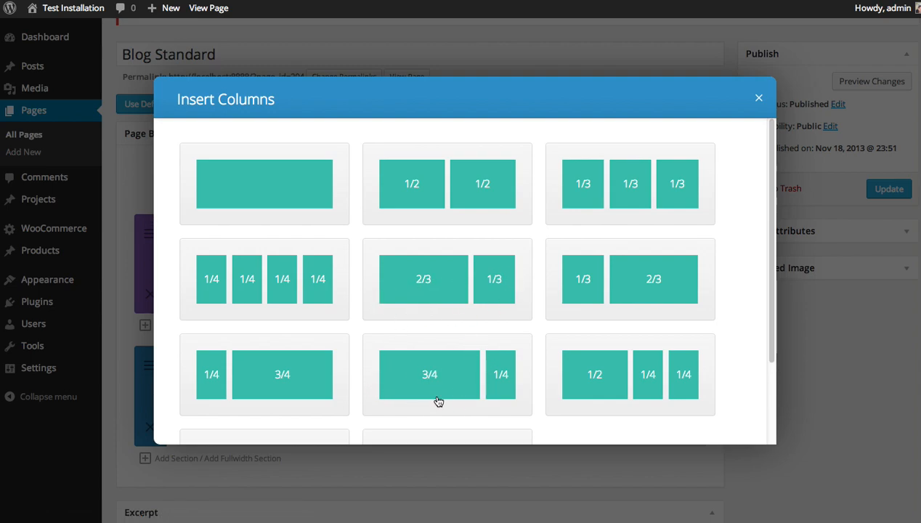
pyautogui.moveTo(447, 382)
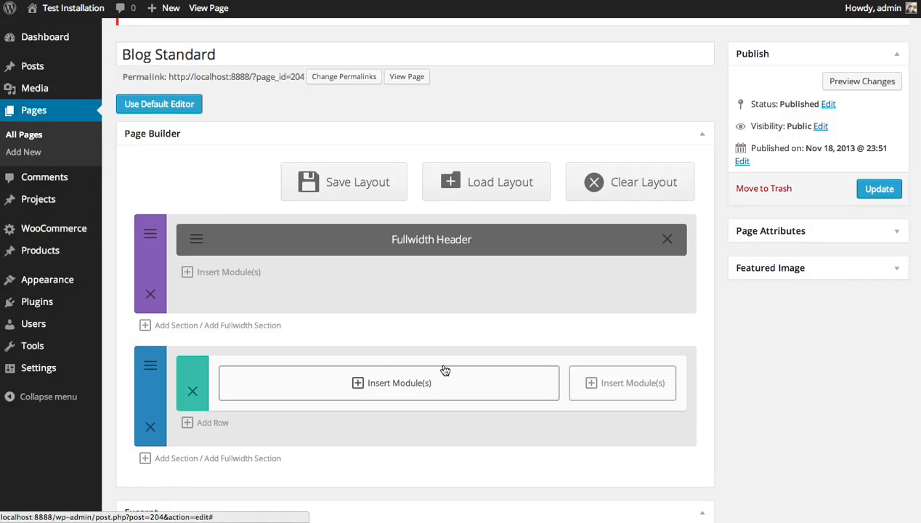
pyautogui.moveTo(581, 424)
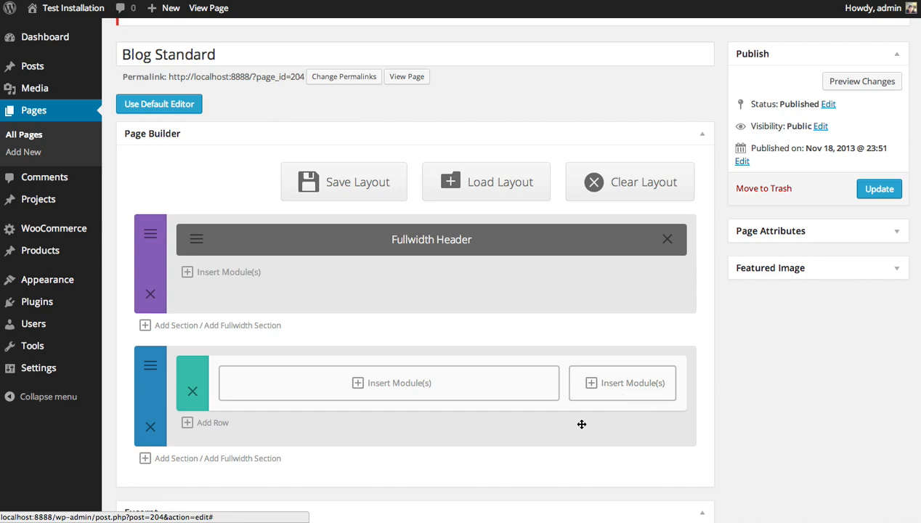
pyautogui.moveTo(622, 383)
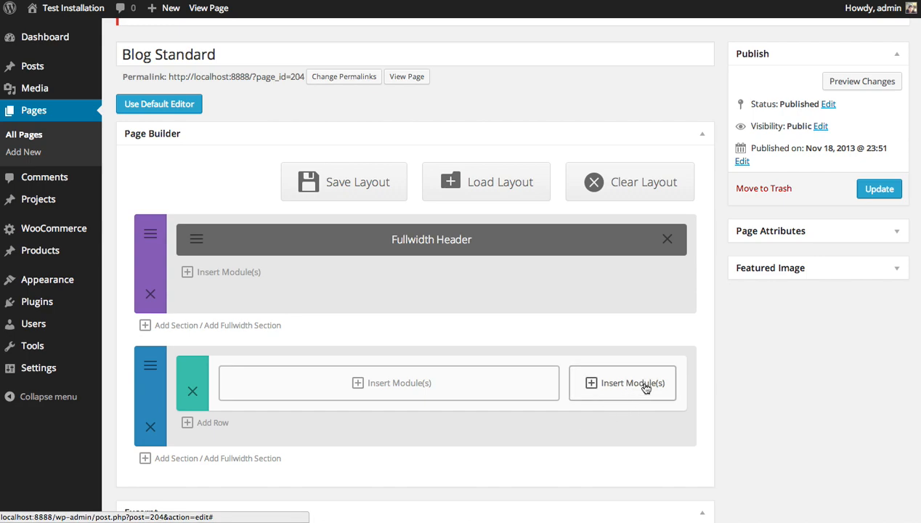
# Insert a Sidebar module with default settings into the narrow right column
pyautogui.click(622, 383)
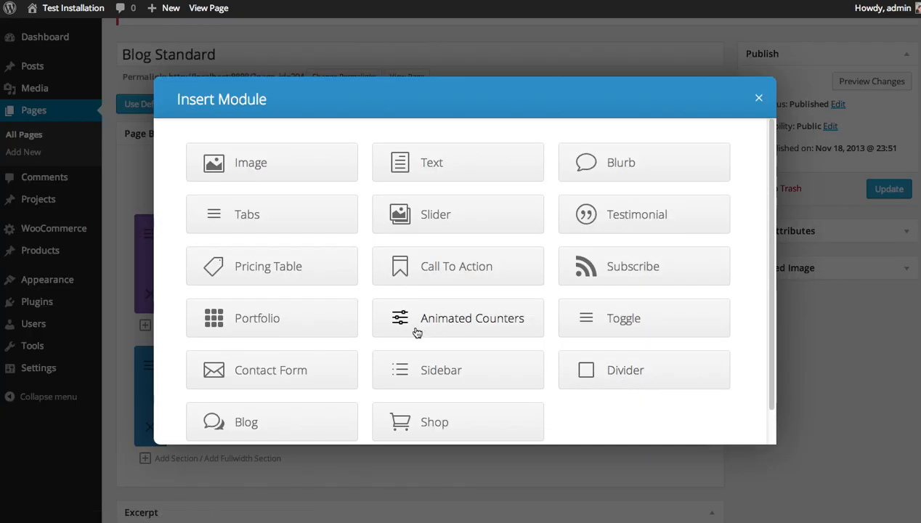
pyautogui.click(441, 370)
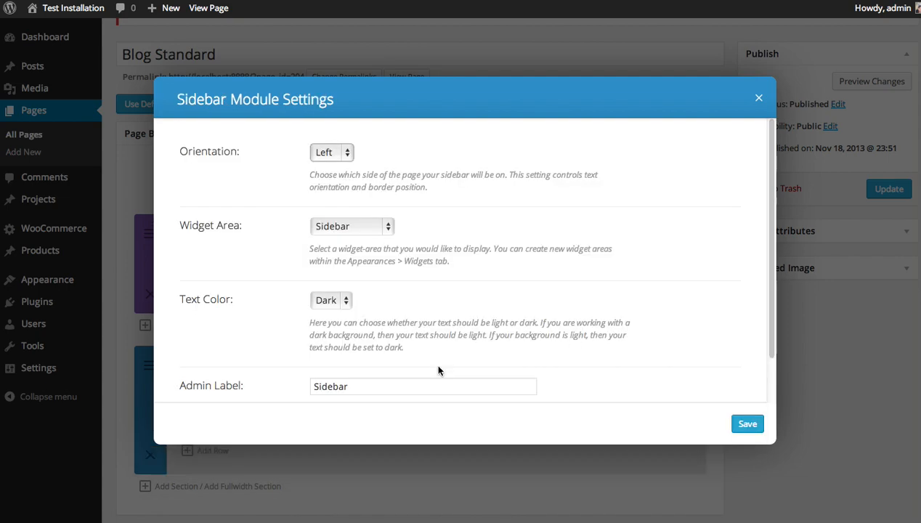
pyautogui.moveTo(329, 259)
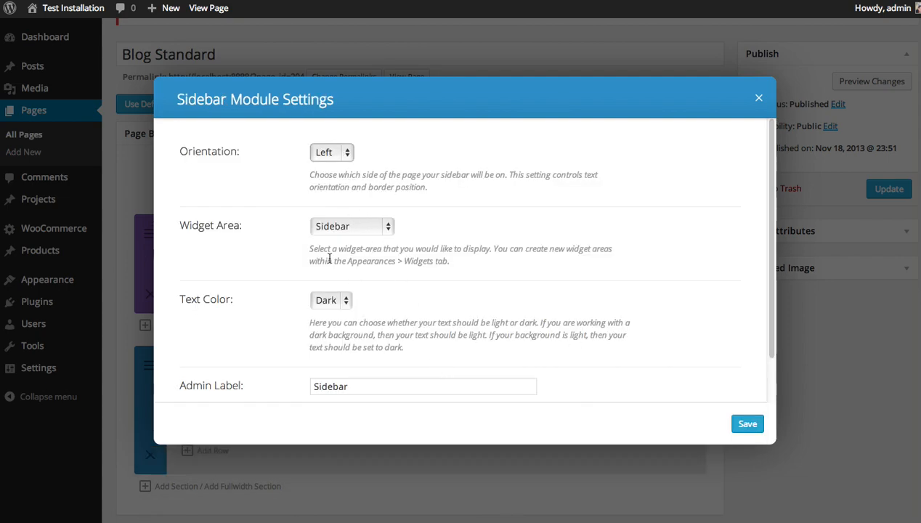
pyautogui.click(330, 152)
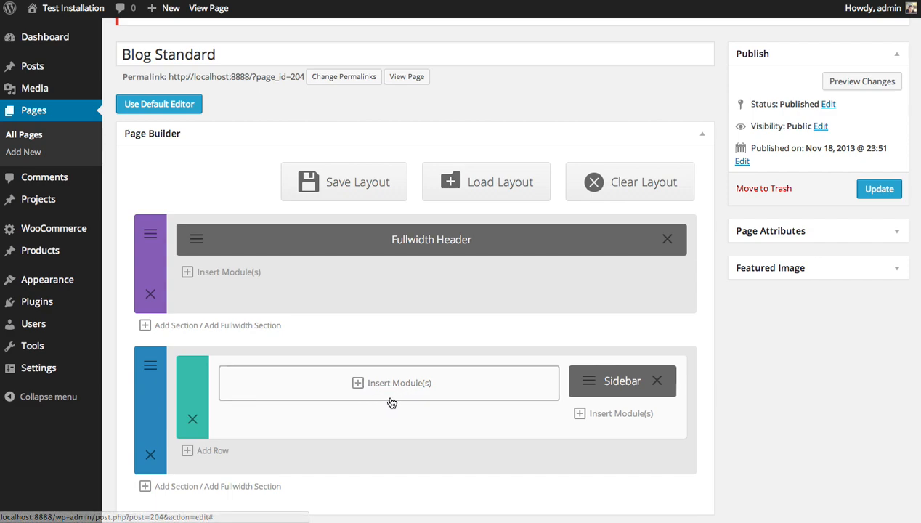
# Insert a Blog module in the left column: Fullwidth layout, 6 posts, Blog category
pyautogui.click(398, 383)
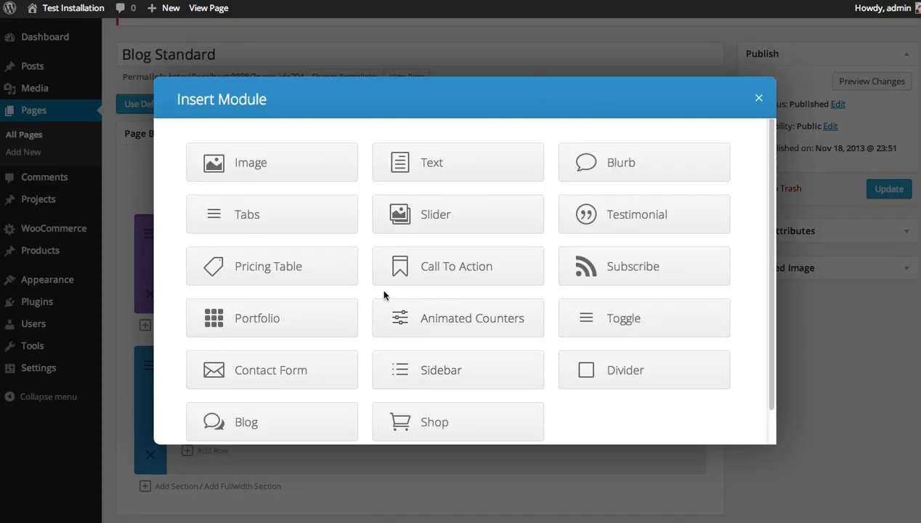
pyautogui.moveTo(498, 228)
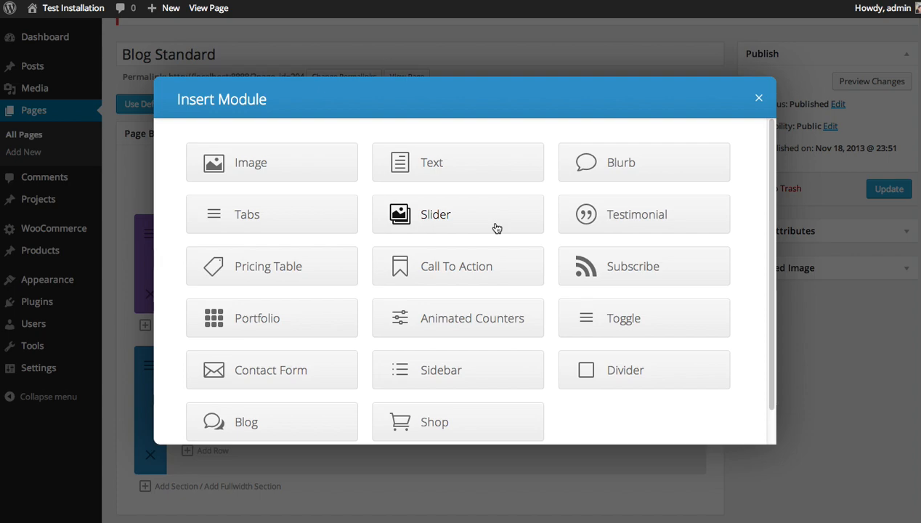
pyautogui.click(246, 421)
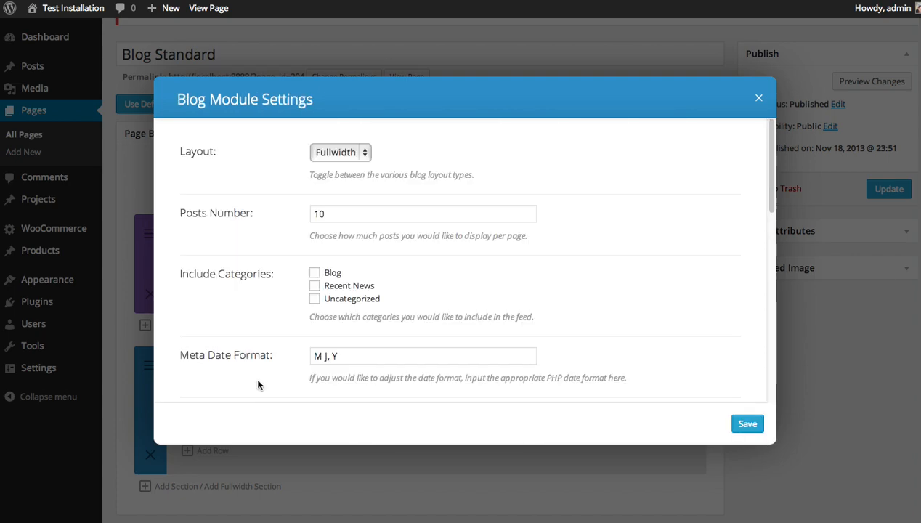
pyautogui.moveTo(341, 153)
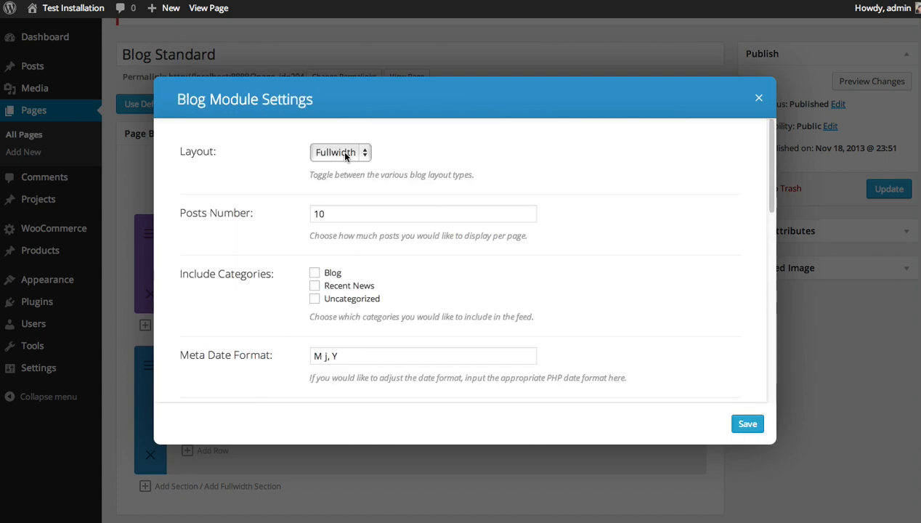
pyautogui.click(340, 152)
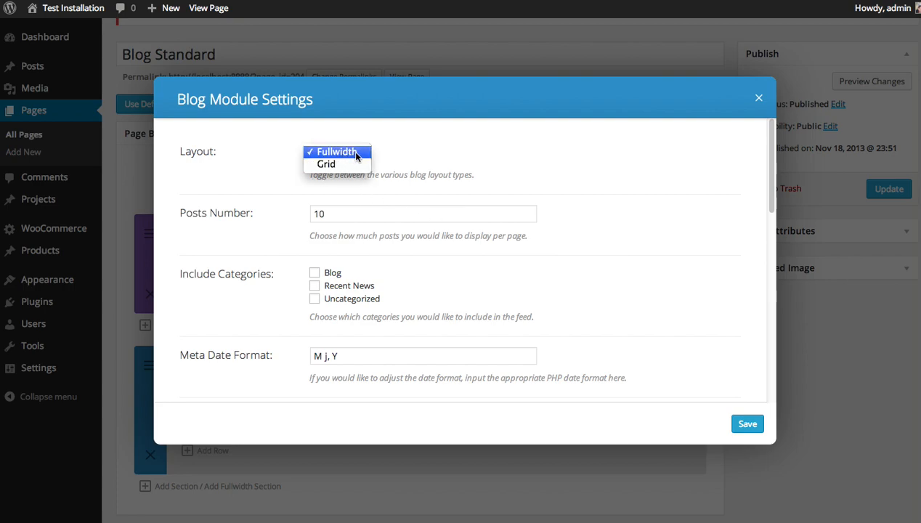
pyautogui.click(336, 151)
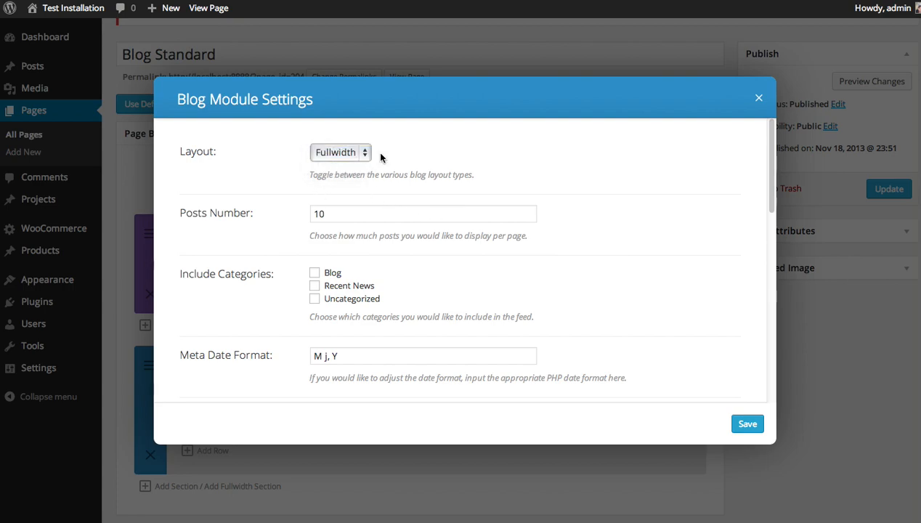
pyautogui.click(423, 213)
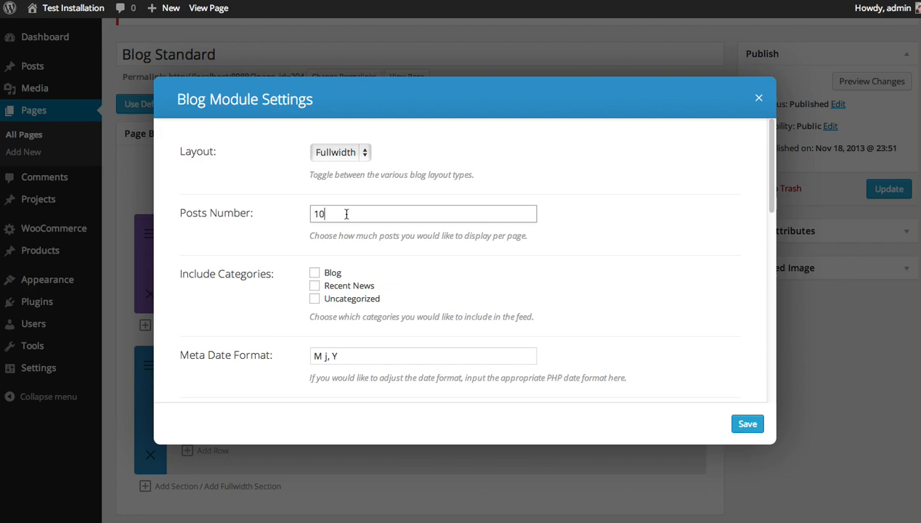
pyautogui.write('6')
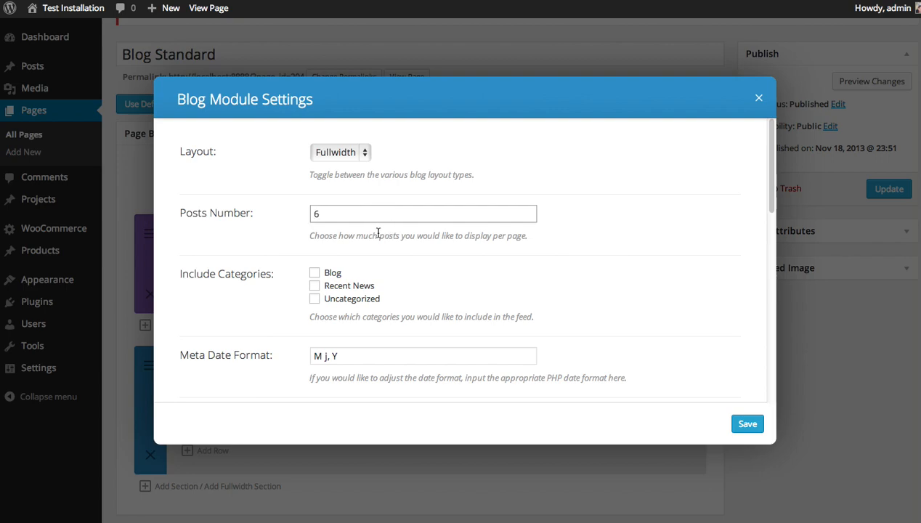
pyautogui.moveTo(391, 246)
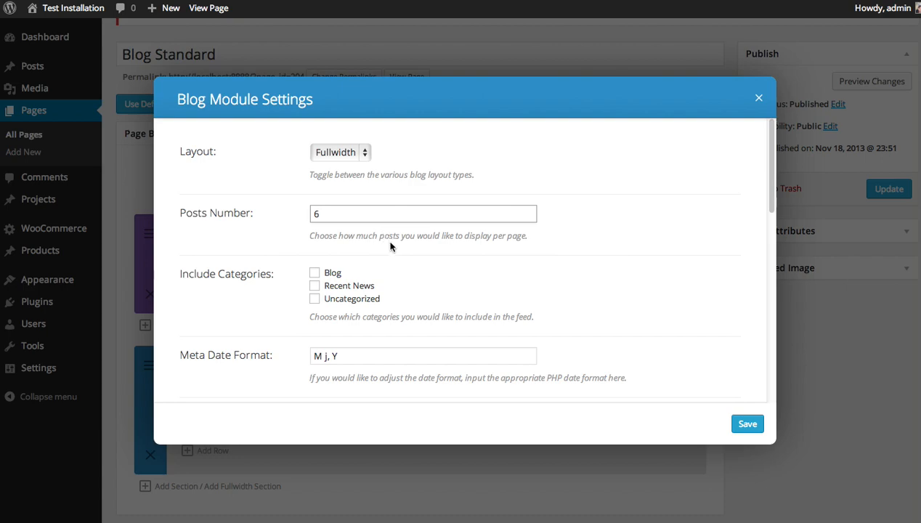
pyautogui.moveTo(409, 267)
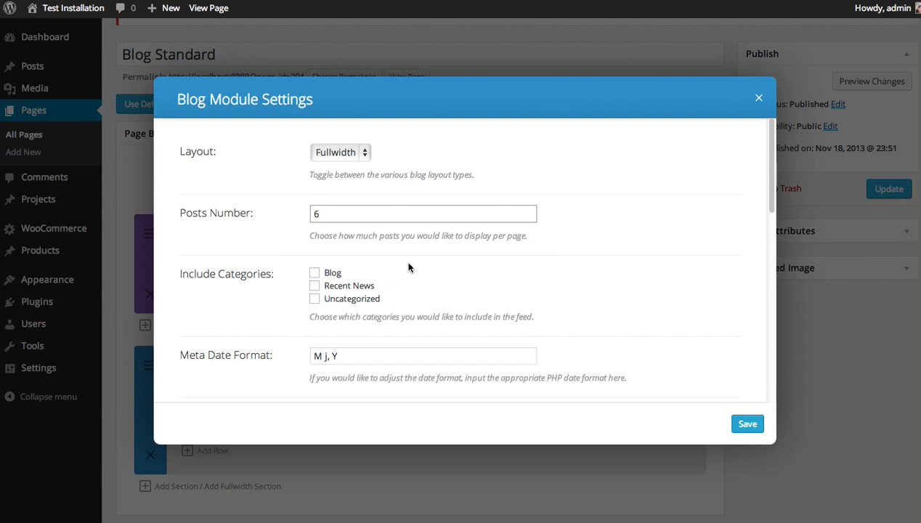
pyautogui.moveTo(417, 263)
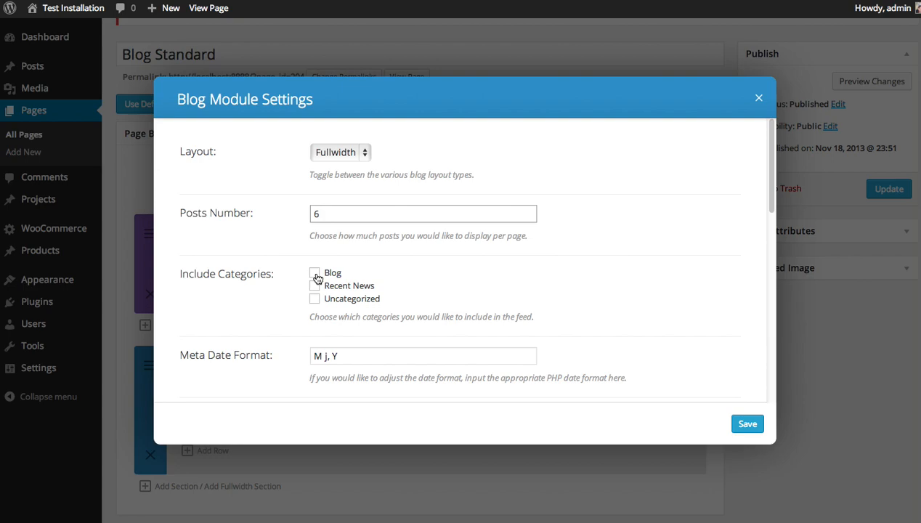
pyautogui.click(315, 273)
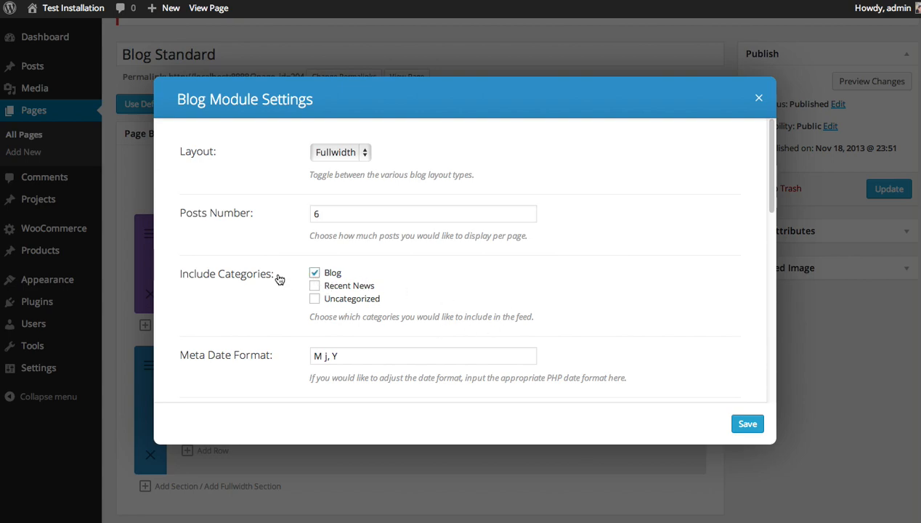
pyautogui.scroll(-3)
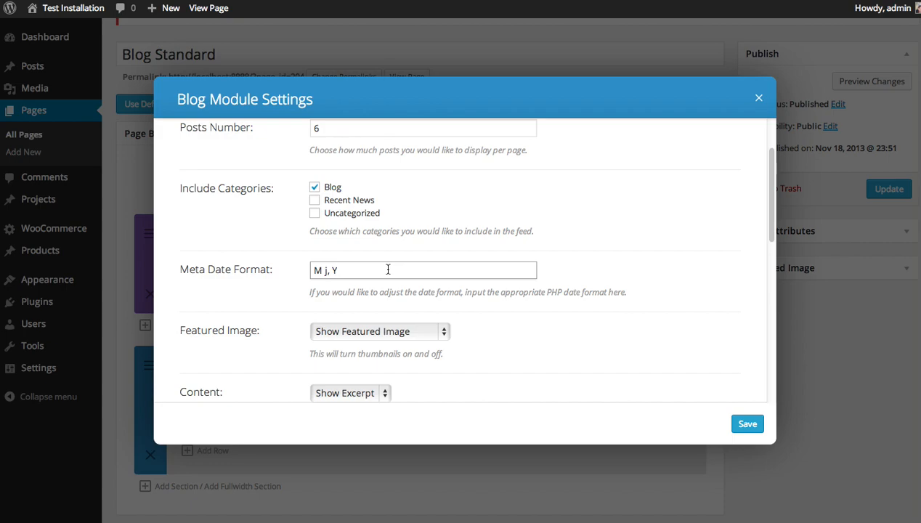
pyautogui.moveTo(380, 271)
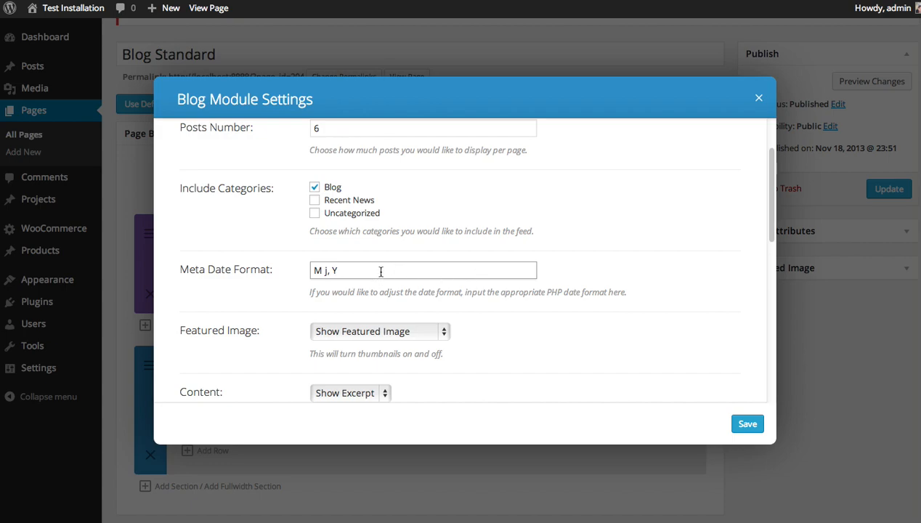
# Set the blog module's Content option to Show Content
pyautogui.scroll(-3)
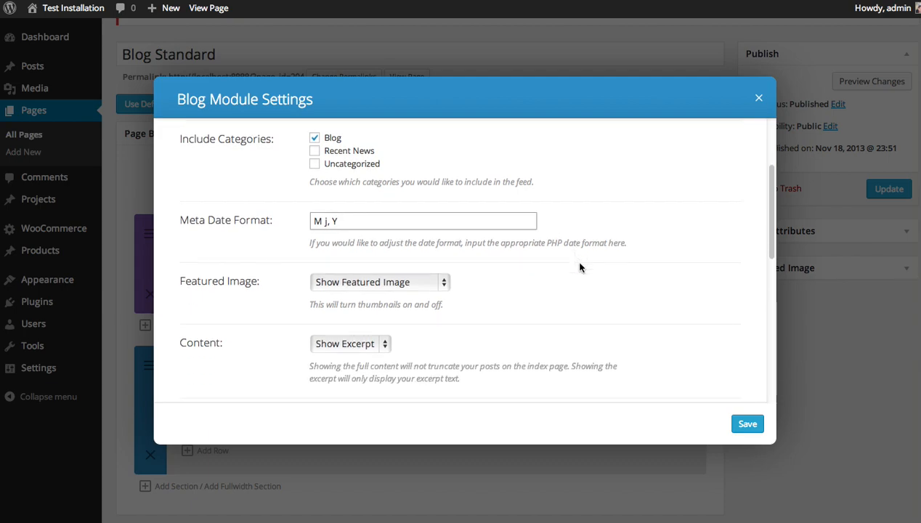
pyautogui.scroll(-3)
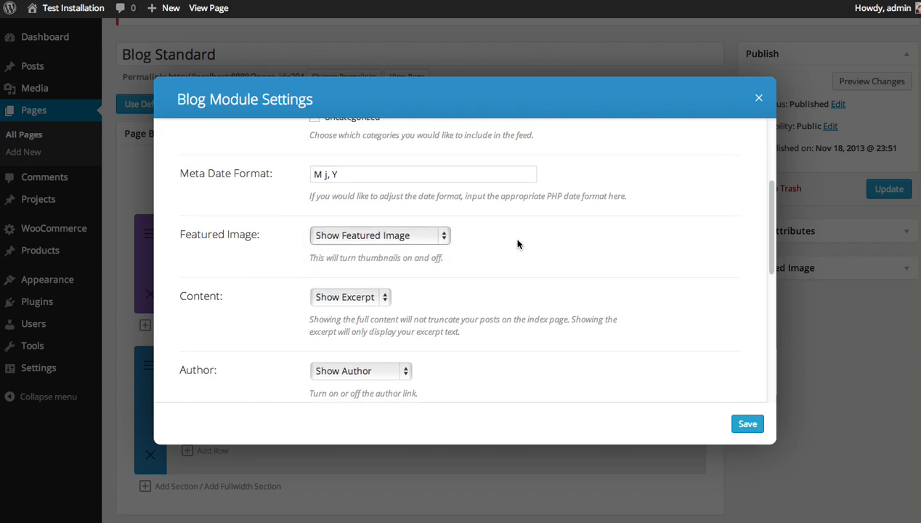
pyautogui.scroll(-3)
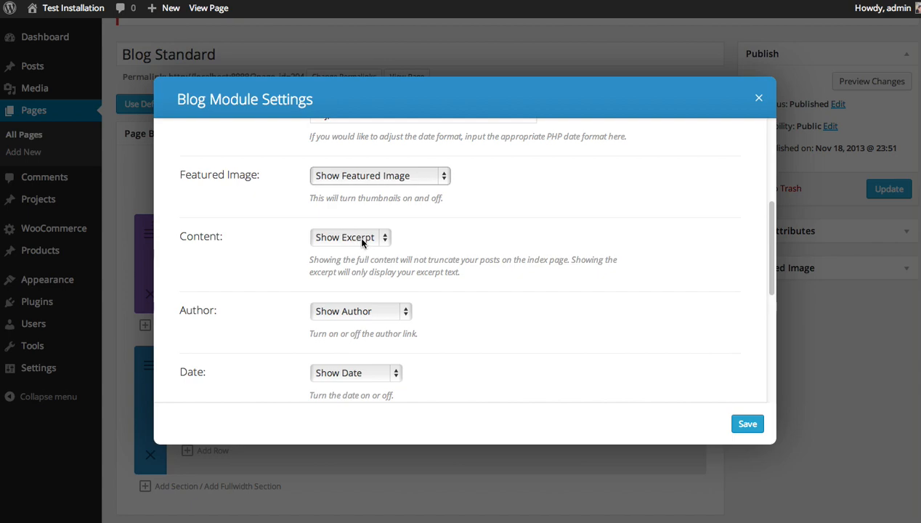
pyautogui.click(351, 237)
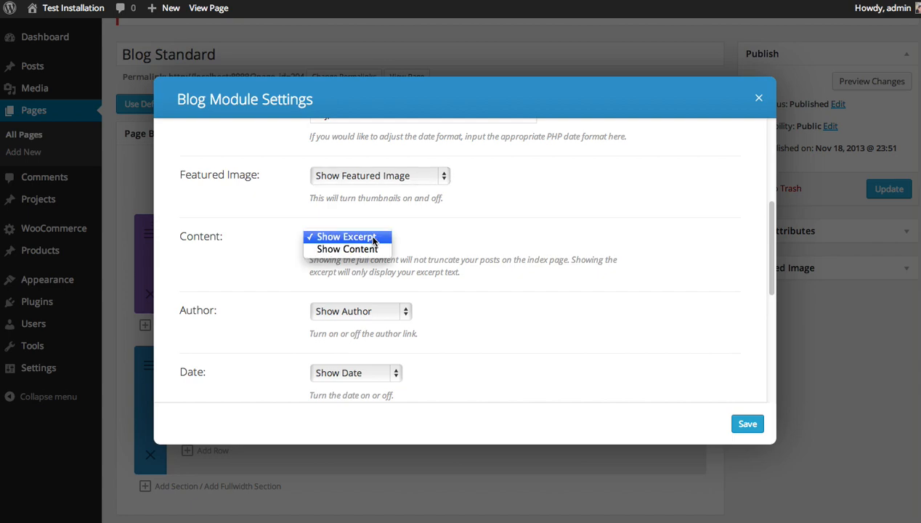
pyautogui.moveTo(348, 249)
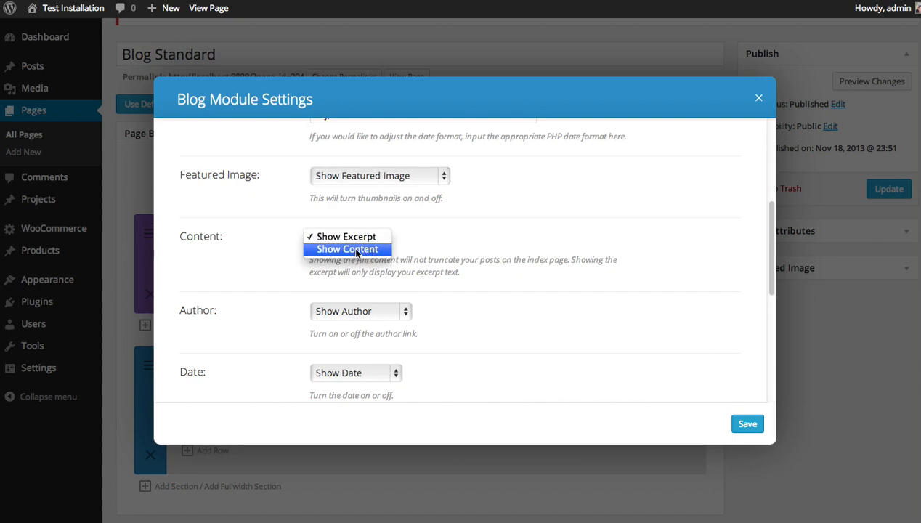
pyautogui.click(347, 248)
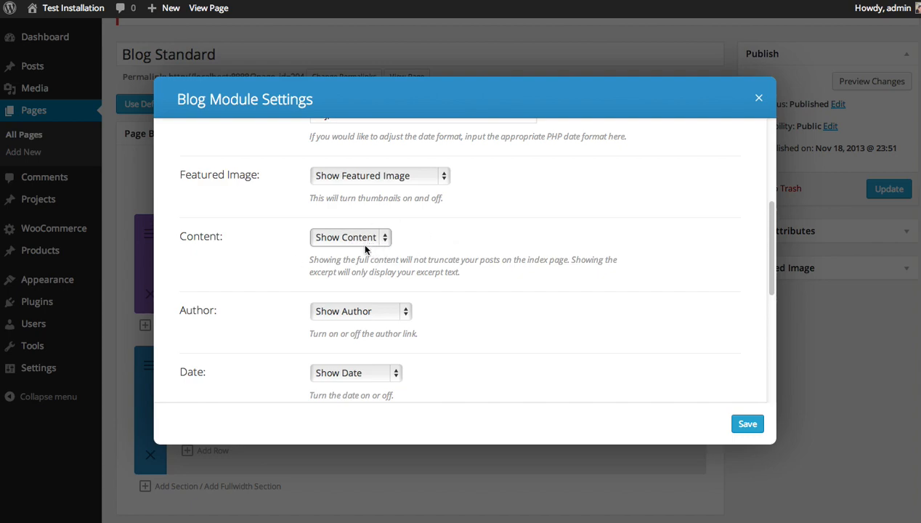
pyautogui.moveTo(394, 244)
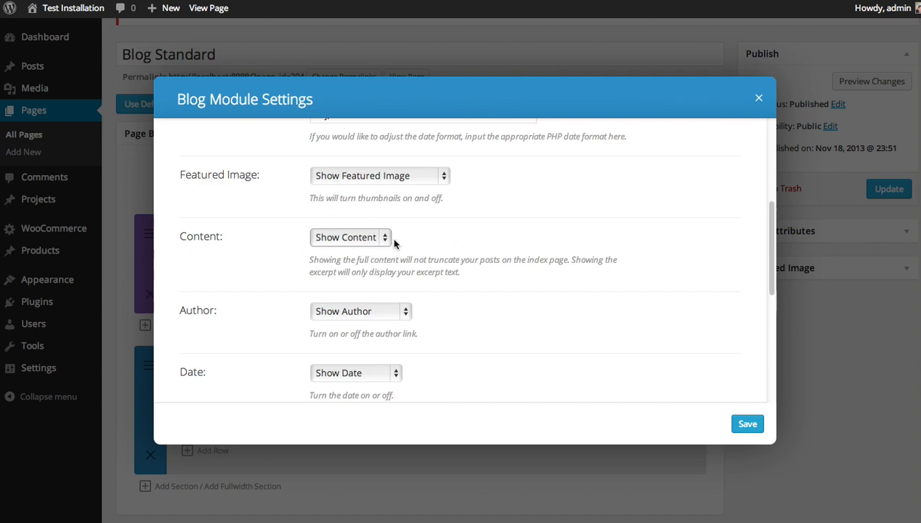
# Keep the text color Dark and save the Blog module settings
pyautogui.scroll(-3)
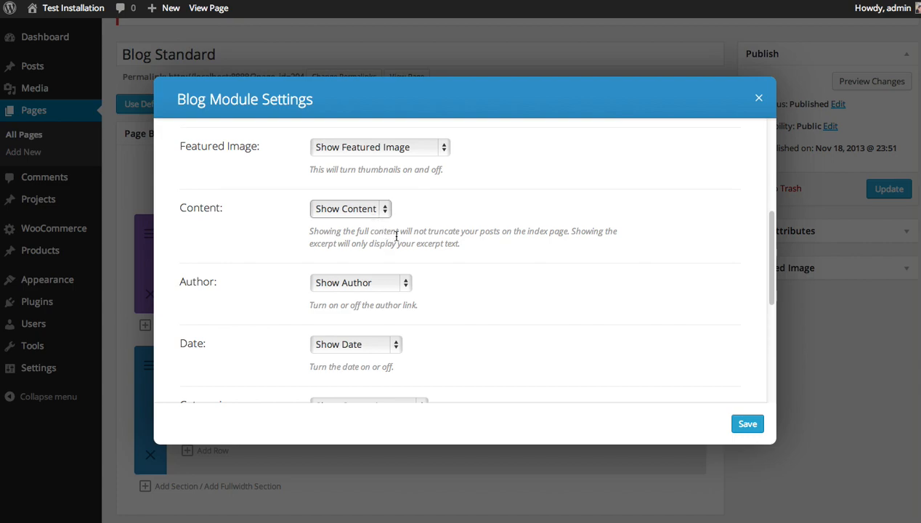
pyautogui.scroll(-3)
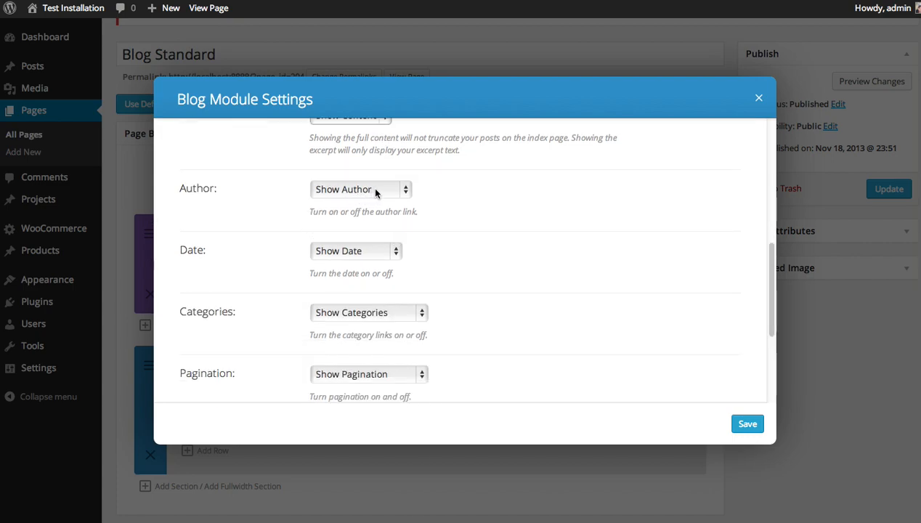
pyautogui.moveTo(356, 256)
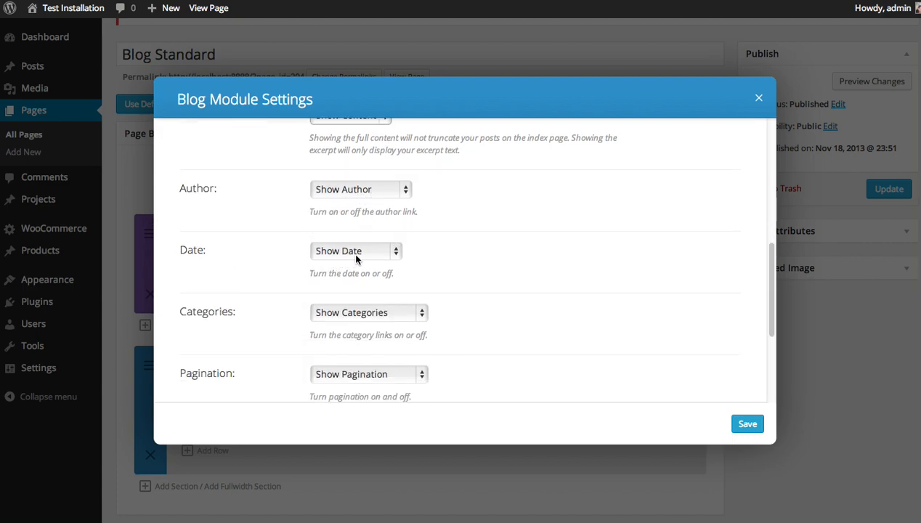
pyautogui.scroll(-3)
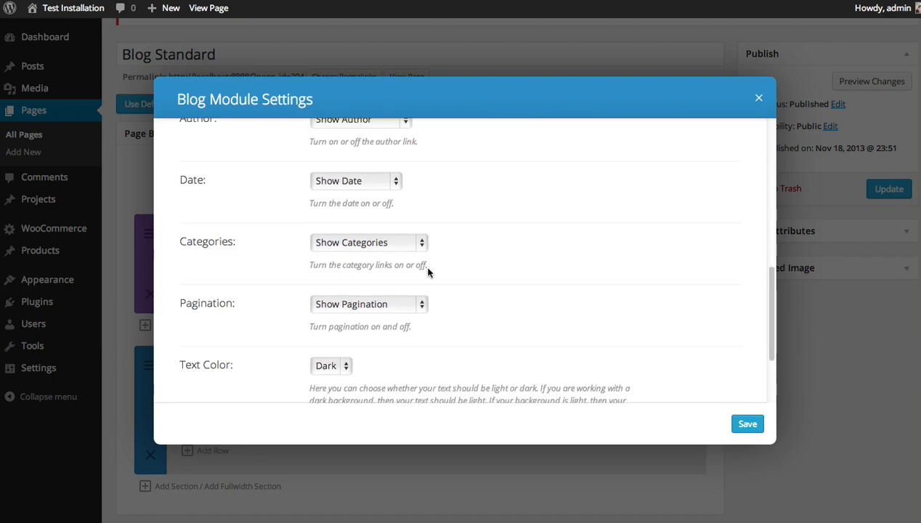
pyautogui.scroll(-3)
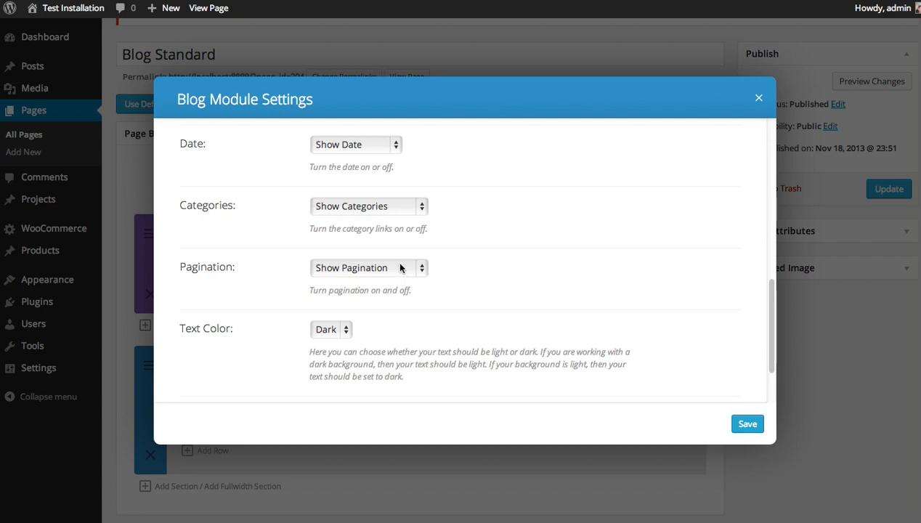
pyautogui.scroll(-3)
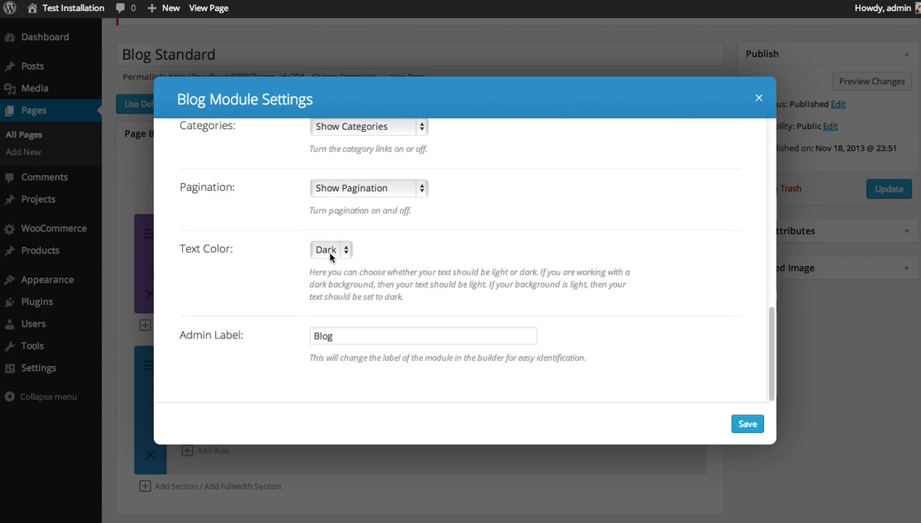
pyautogui.click(331, 250)
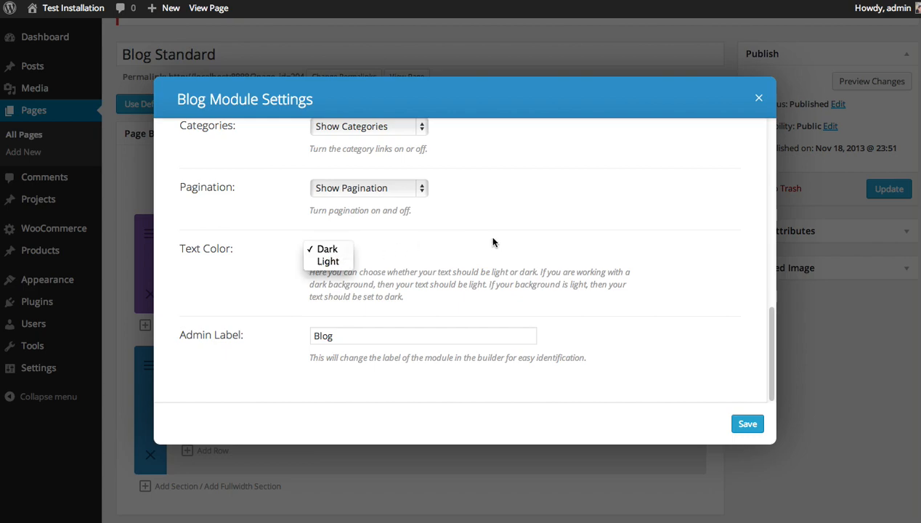
pyautogui.click(327, 248)
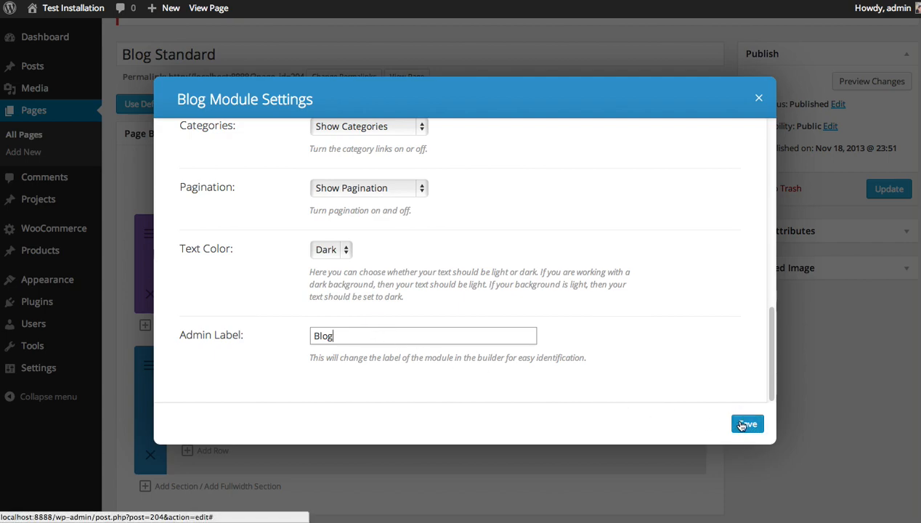
pyautogui.click(747, 424)
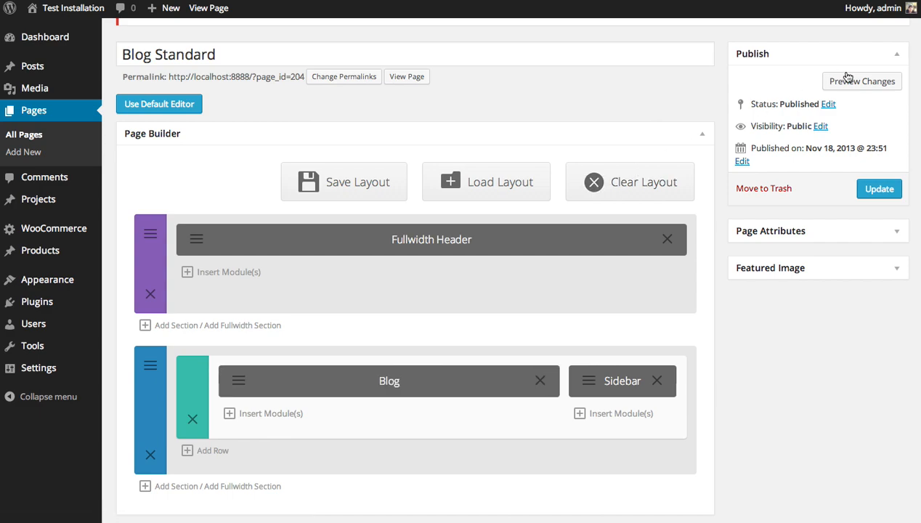
pyautogui.click(860, 80)
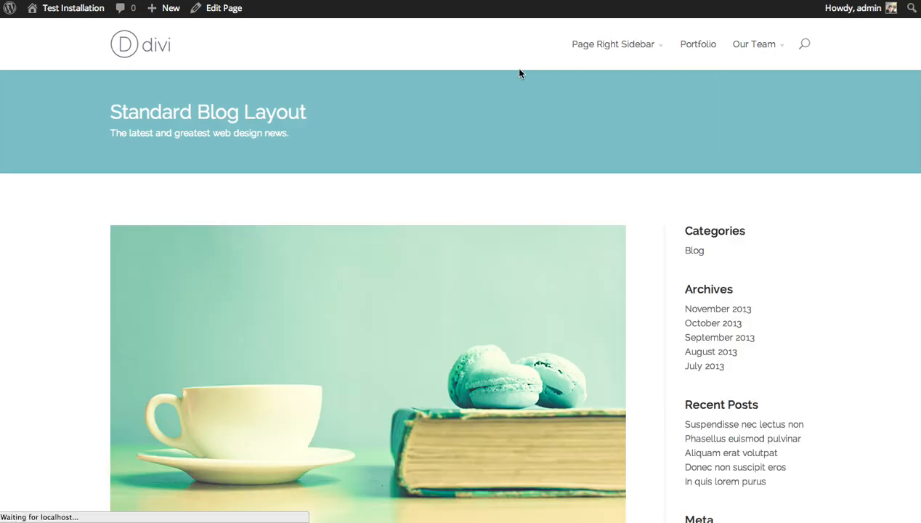
pyautogui.scroll(-3)
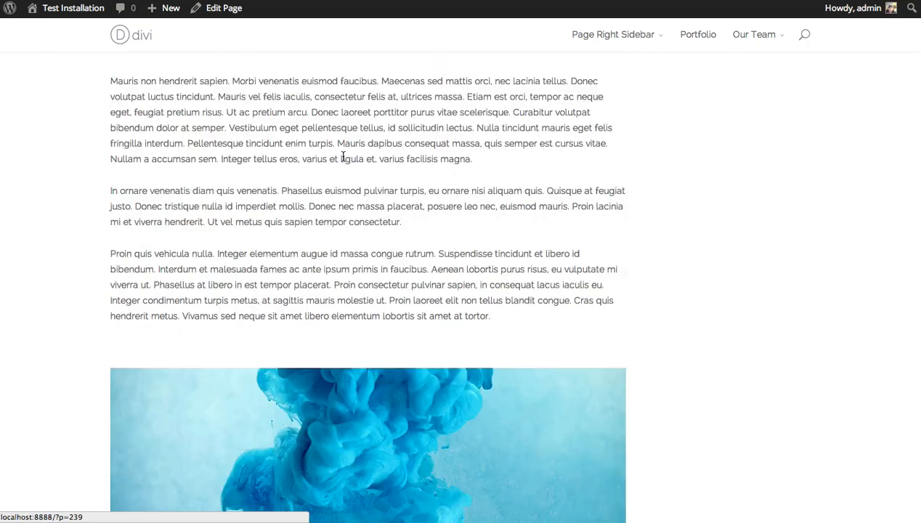
pyautogui.scroll(-3)
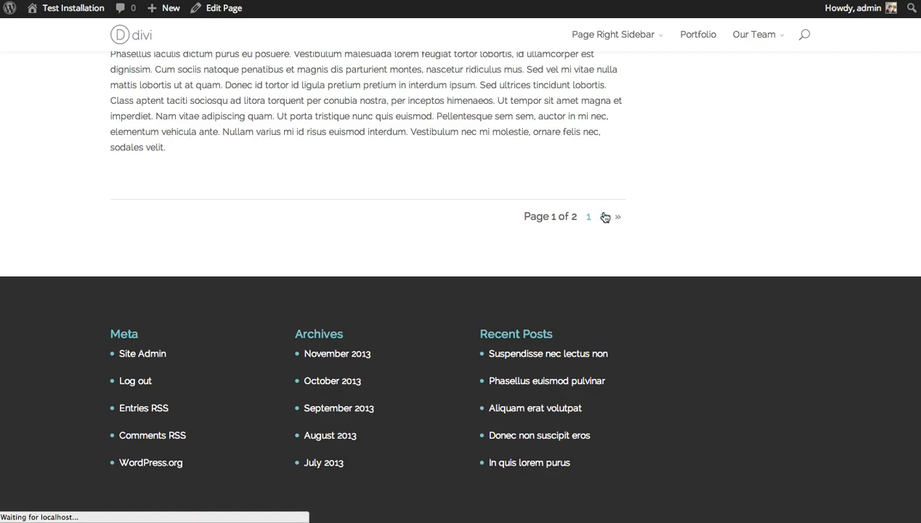
pyautogui.click(588, 216)
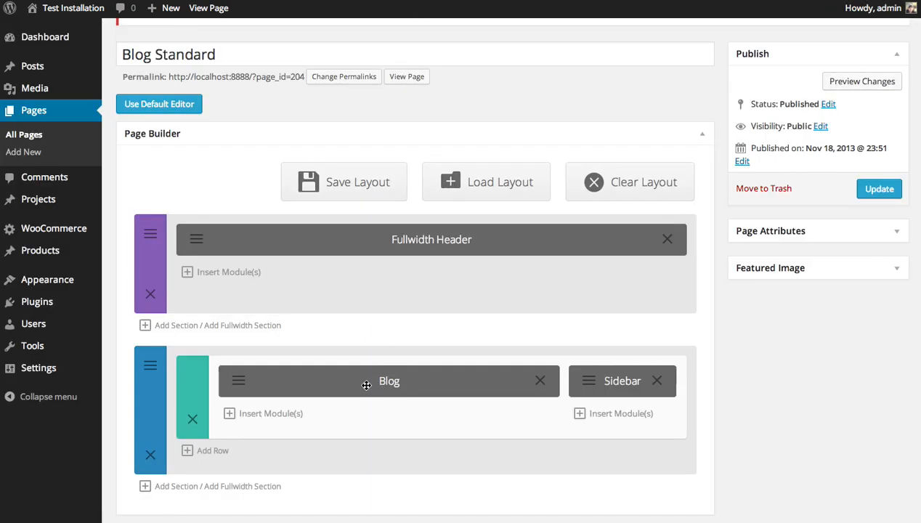
# Switch the Blog module to Grid layout and preview the tiled posts beside the sidebar
pyautogui.click(389, 380)
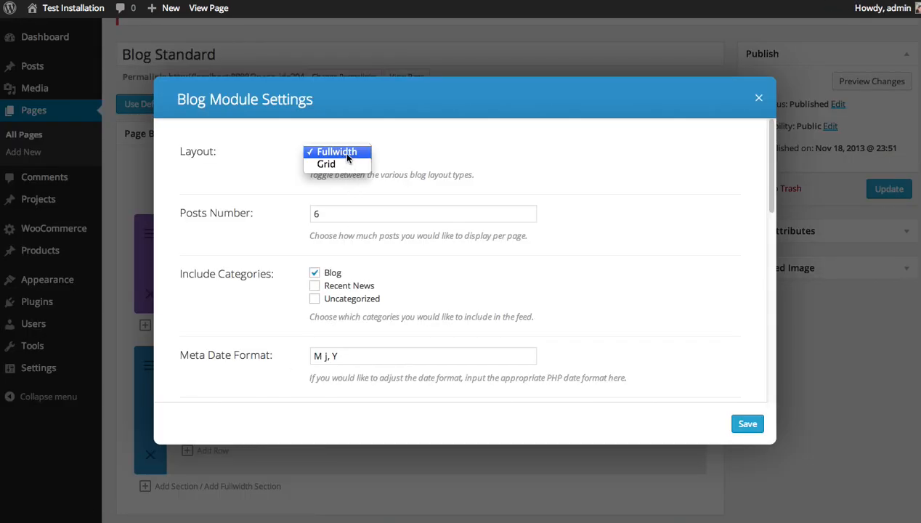
pyautogui.click(759, 97)
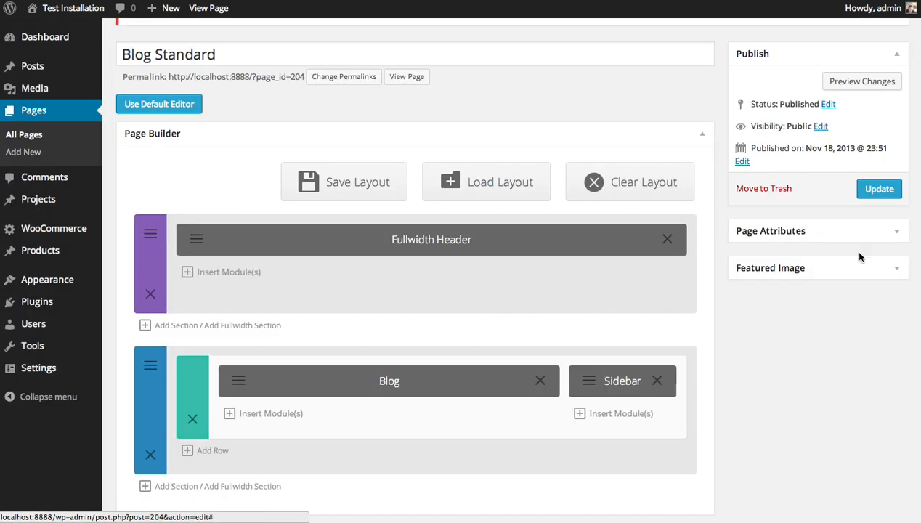
pyautogui.click(406, 76)
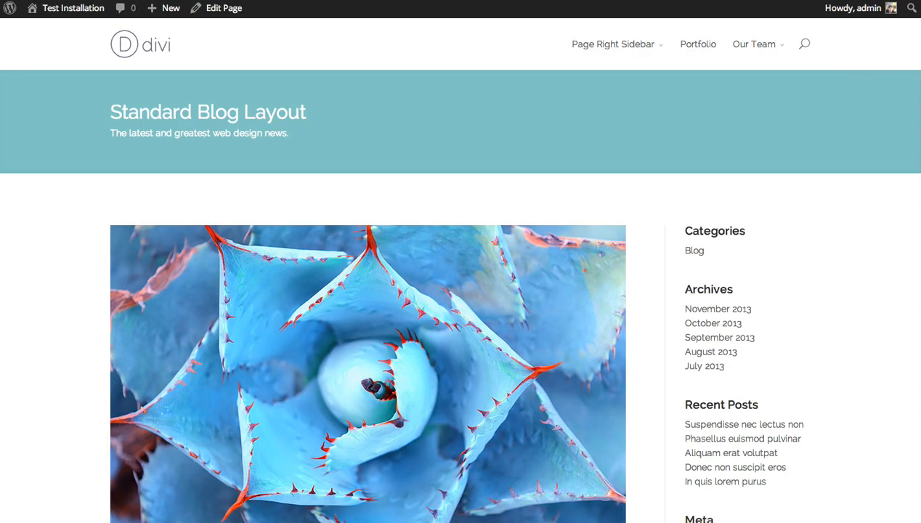
pyautogui.scroll(-3)
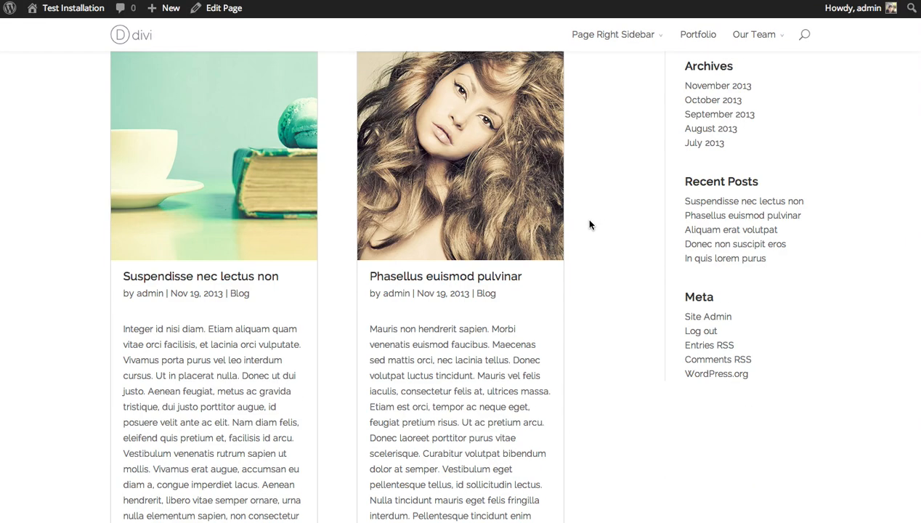